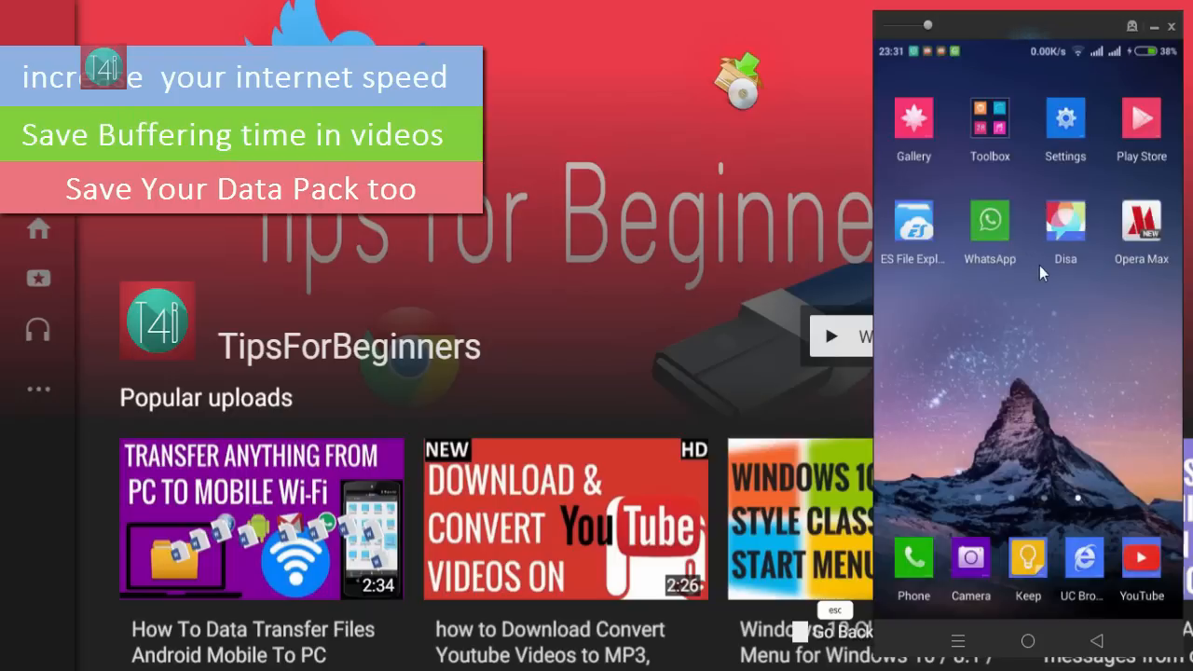
pyautogui.moveTo(1066, 272)
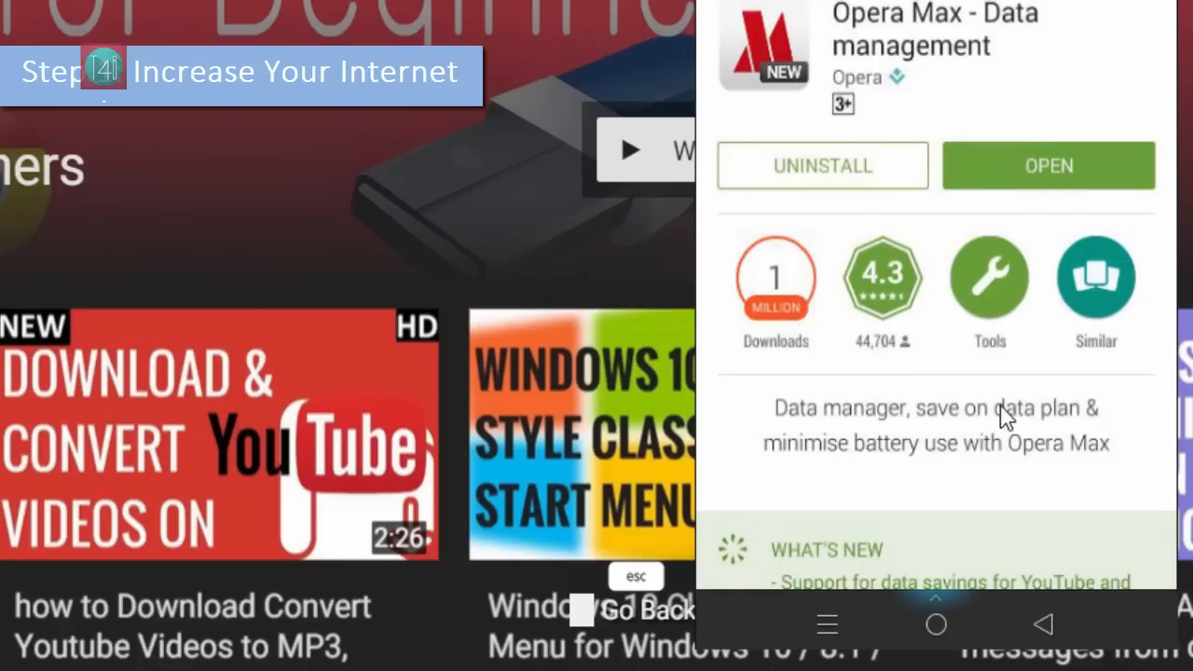
pyautogui.moveTo(962, 467)
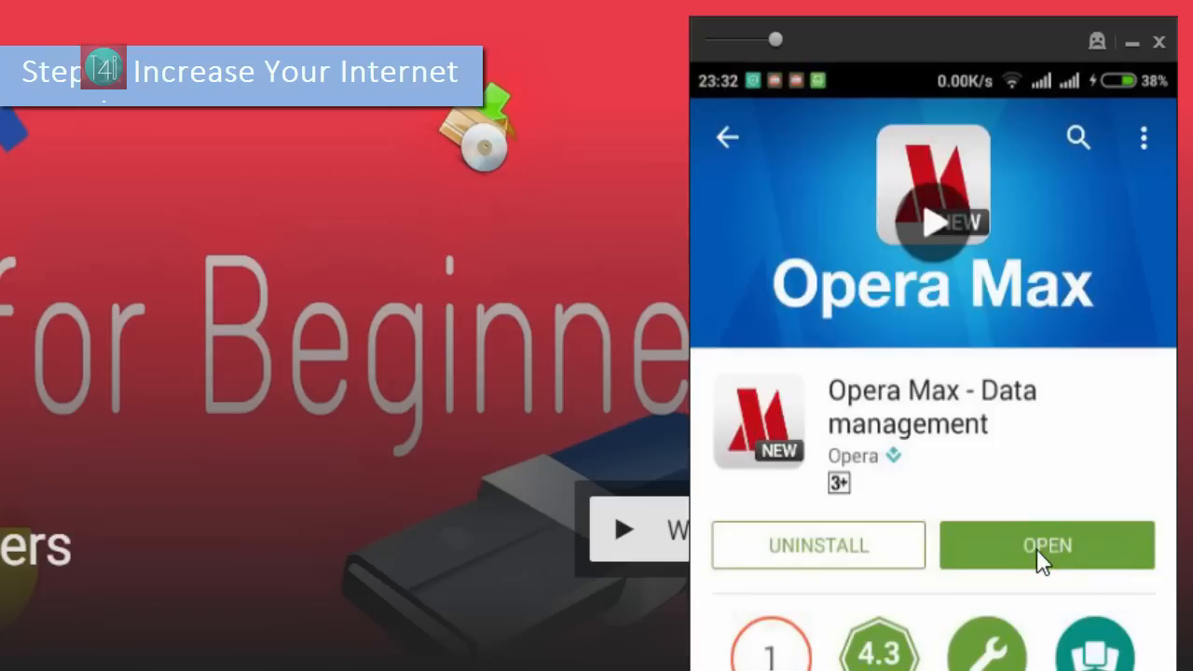
# Step: Launch Opera Max and turn the Mobile usage savings toggle off in the navigation drawer, keeping Wi-Fi on
pyautogui.click(1046, 544)
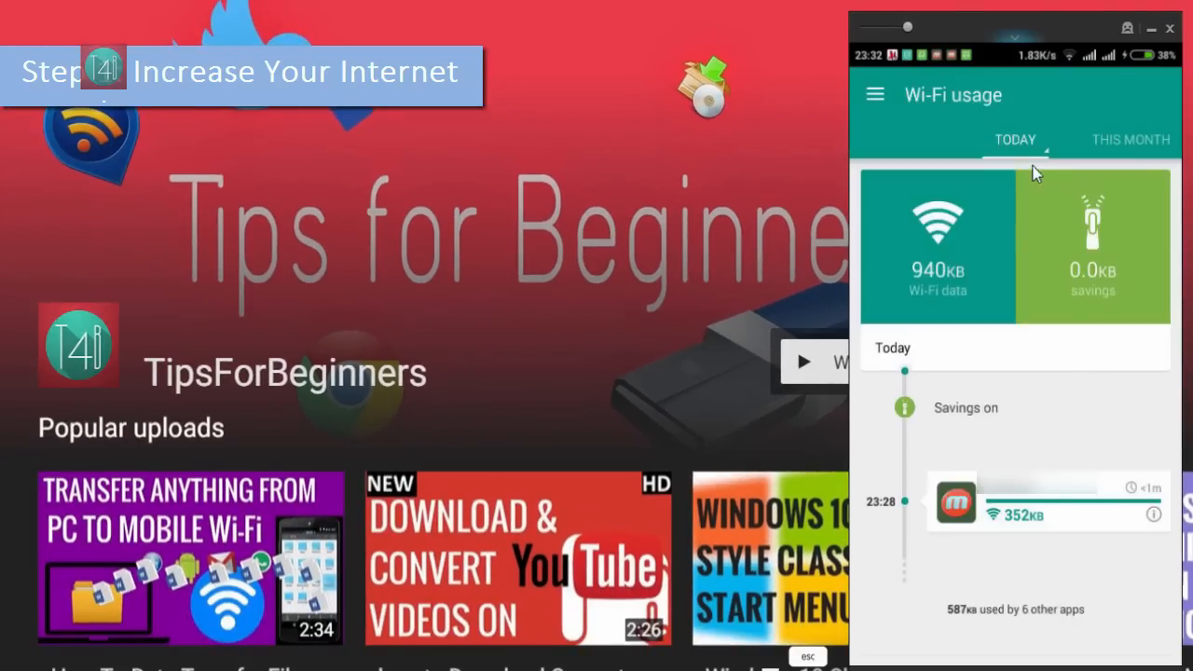
pyautogui.click(1014, 140)
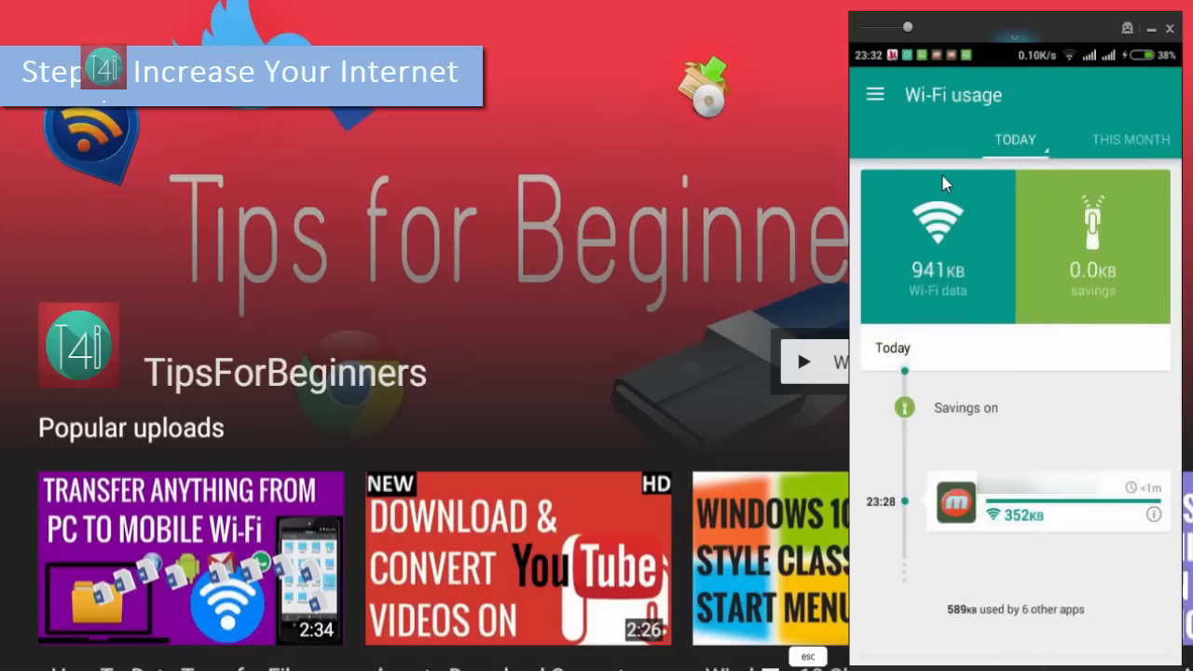
pyautogui.click(874, 93)
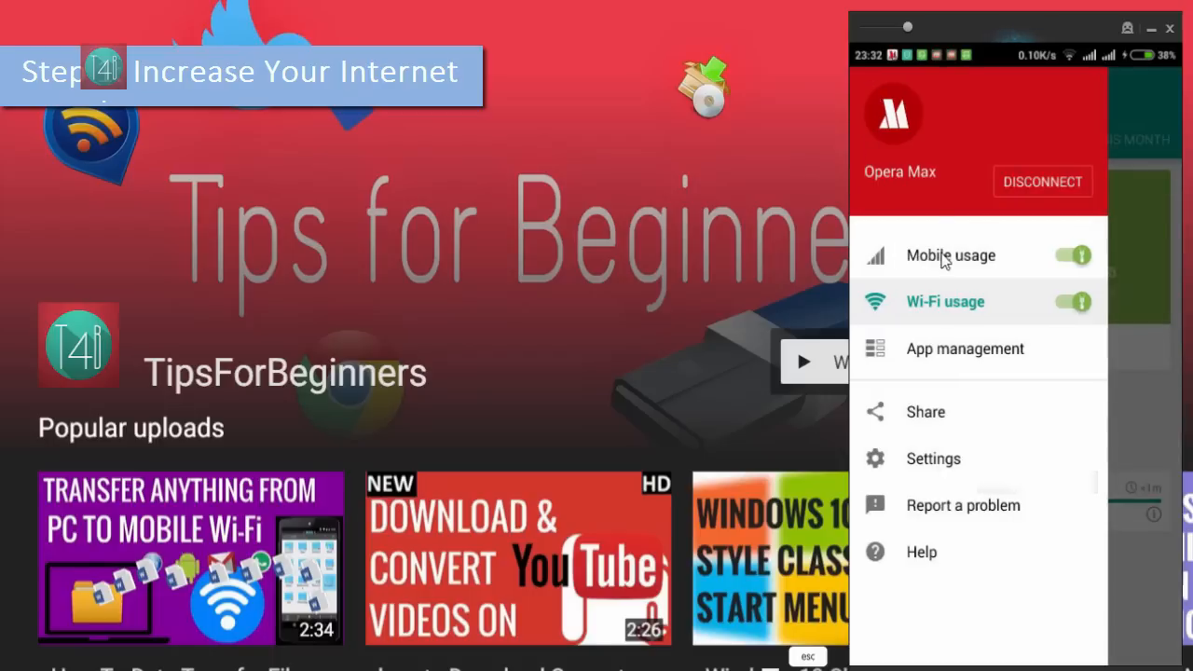
pyautogui.moveTo(1066, 271)
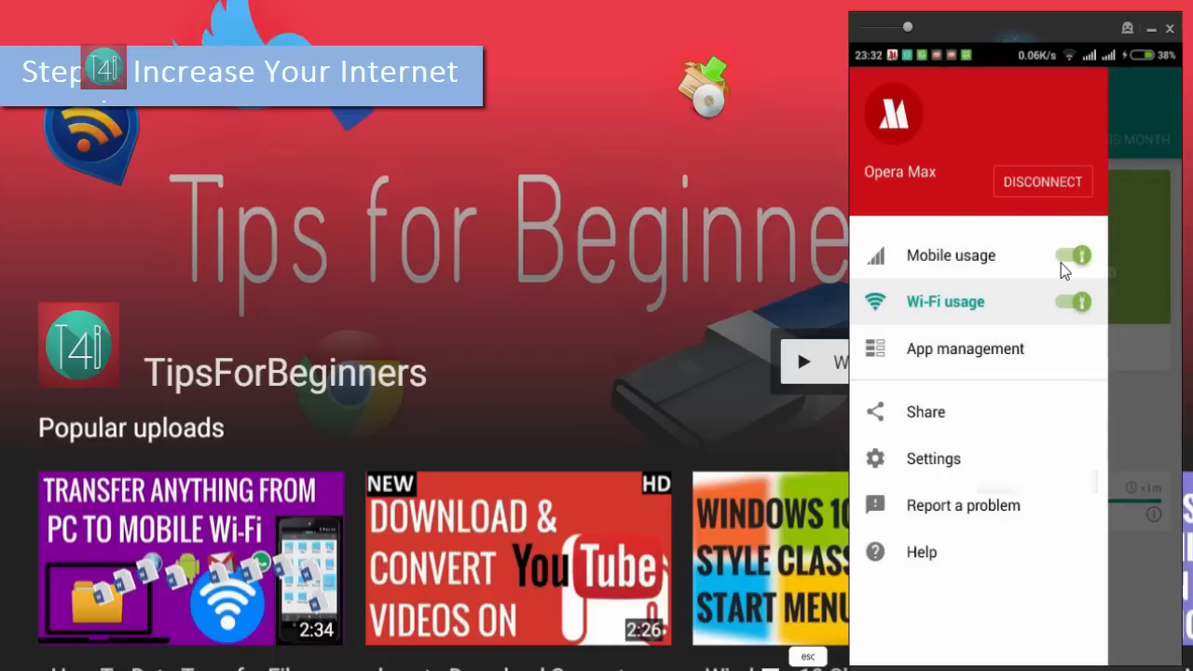
pyautogui.click(1070, 255)
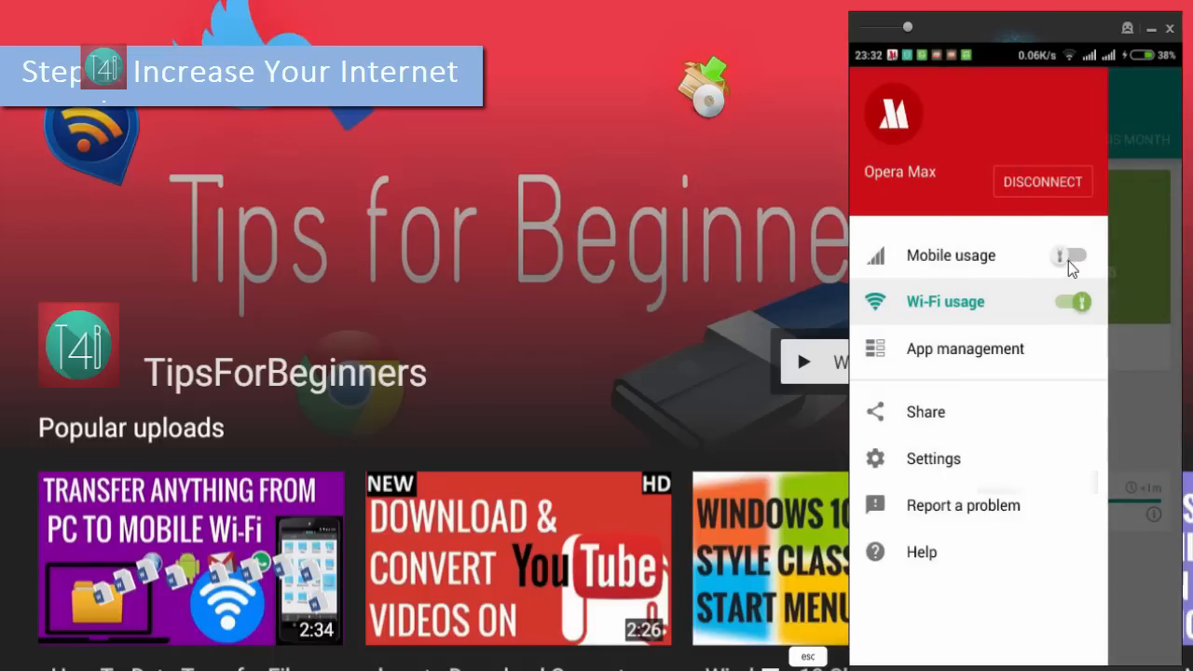
pyautogui.moveTo(947, 399)
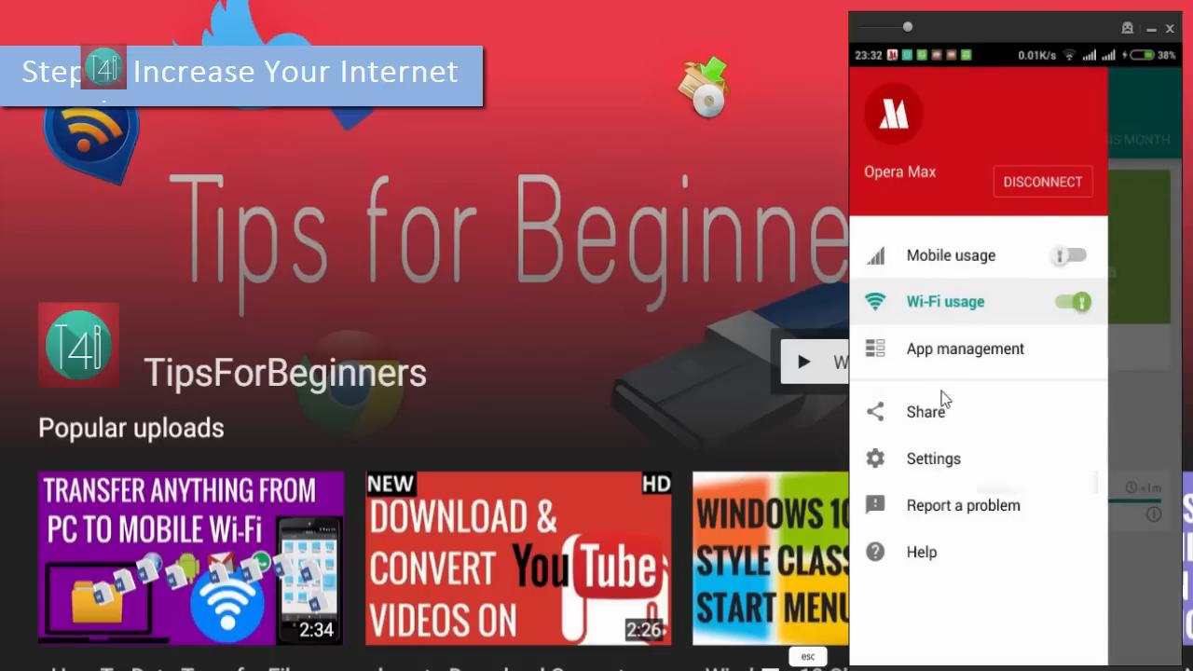
# Step: In App management's Mobile Access list, move the fitness apps including 7 Weeks to the blocked column
pyautogui.click(943, 302)
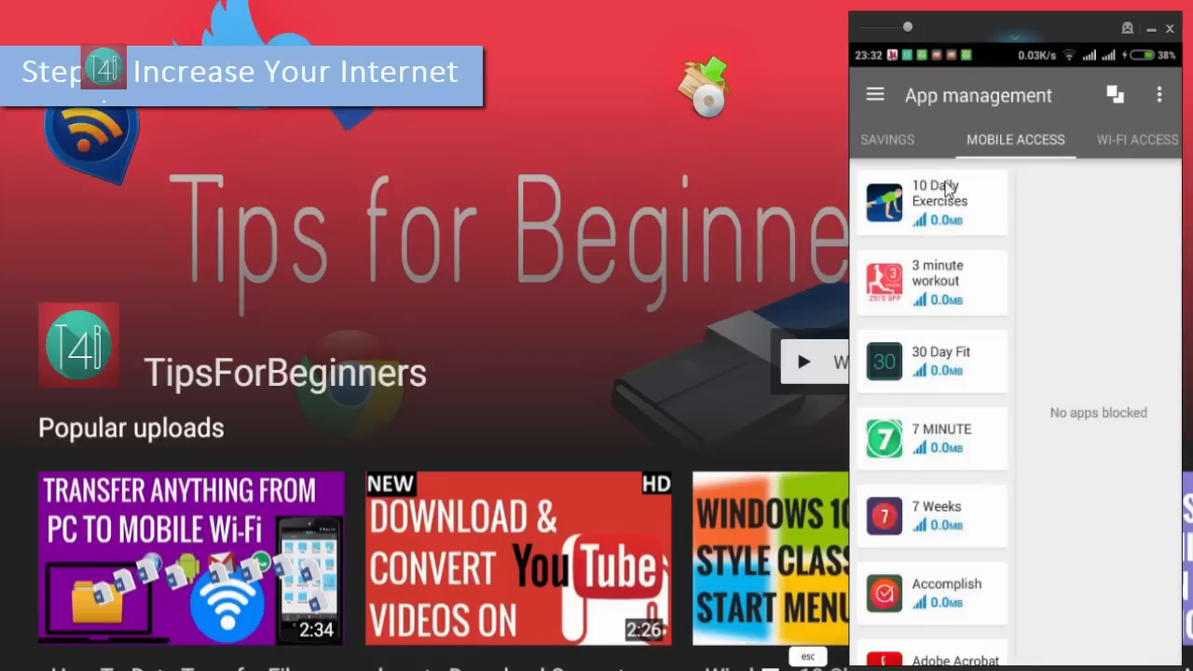
pyautogui.moveTo(1126, 151)
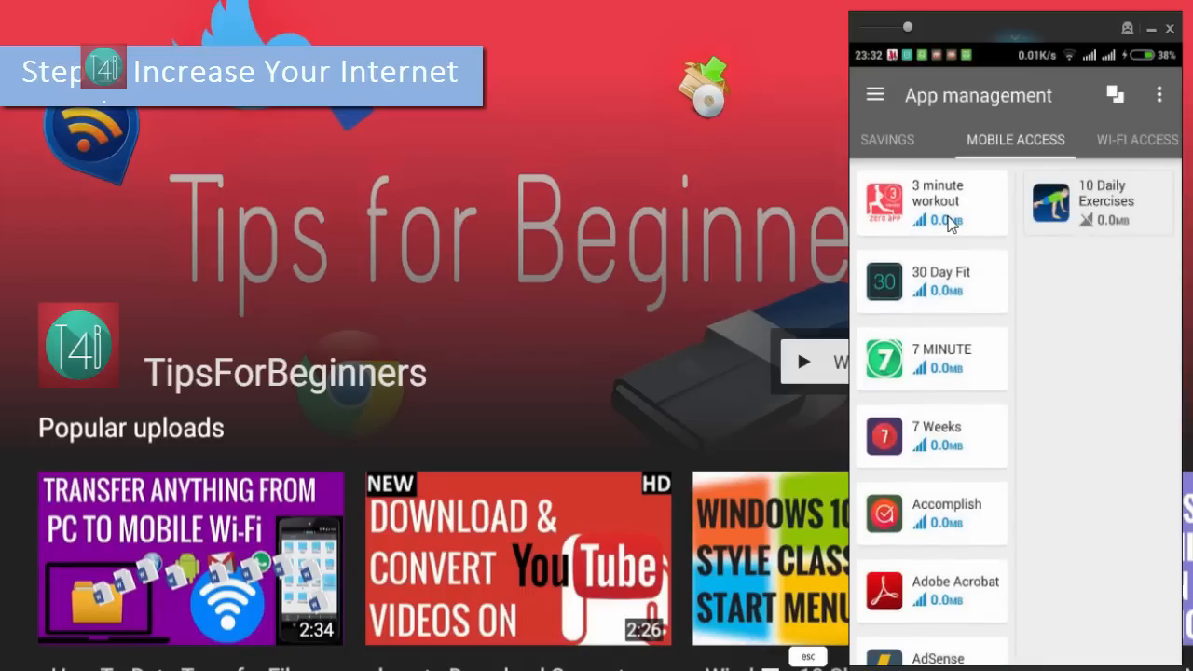
pyautogui.moveTo(917, 207)
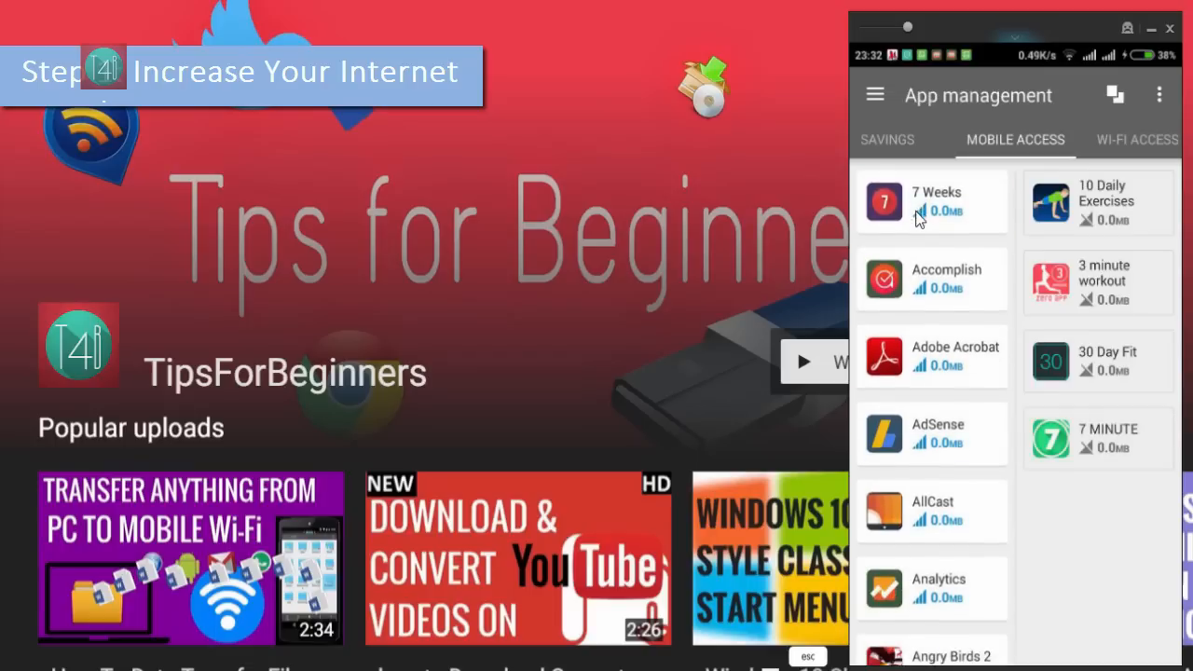
pyautogui.click(1135, 140)
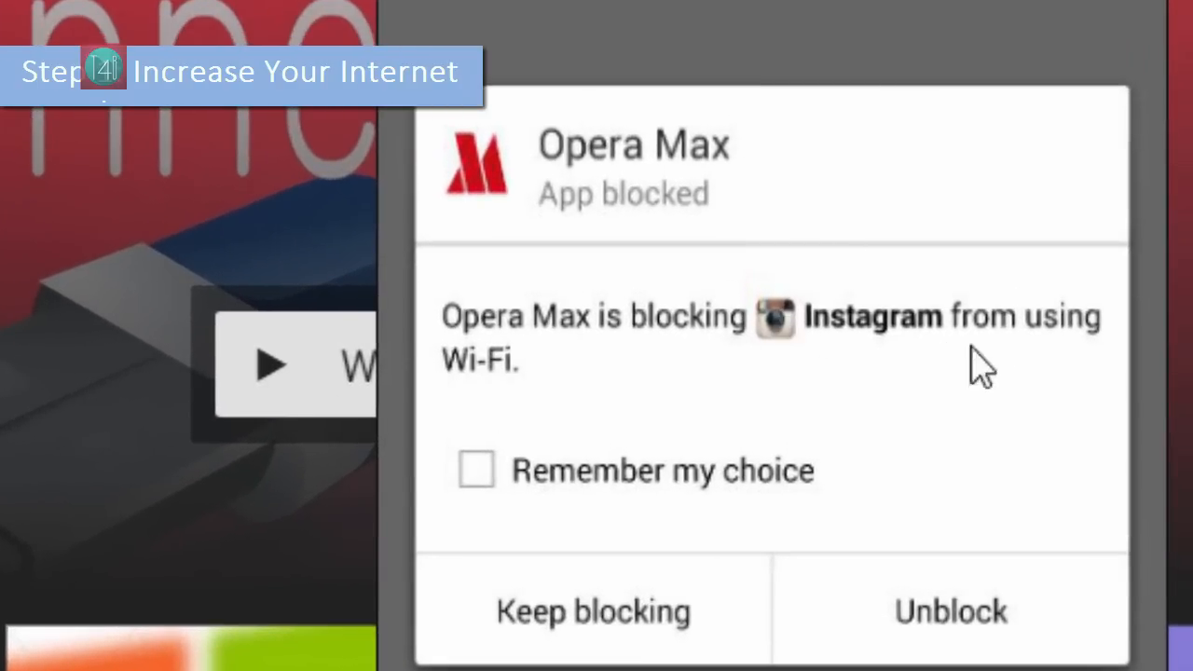
pyautogui.moveTo(481, 485)
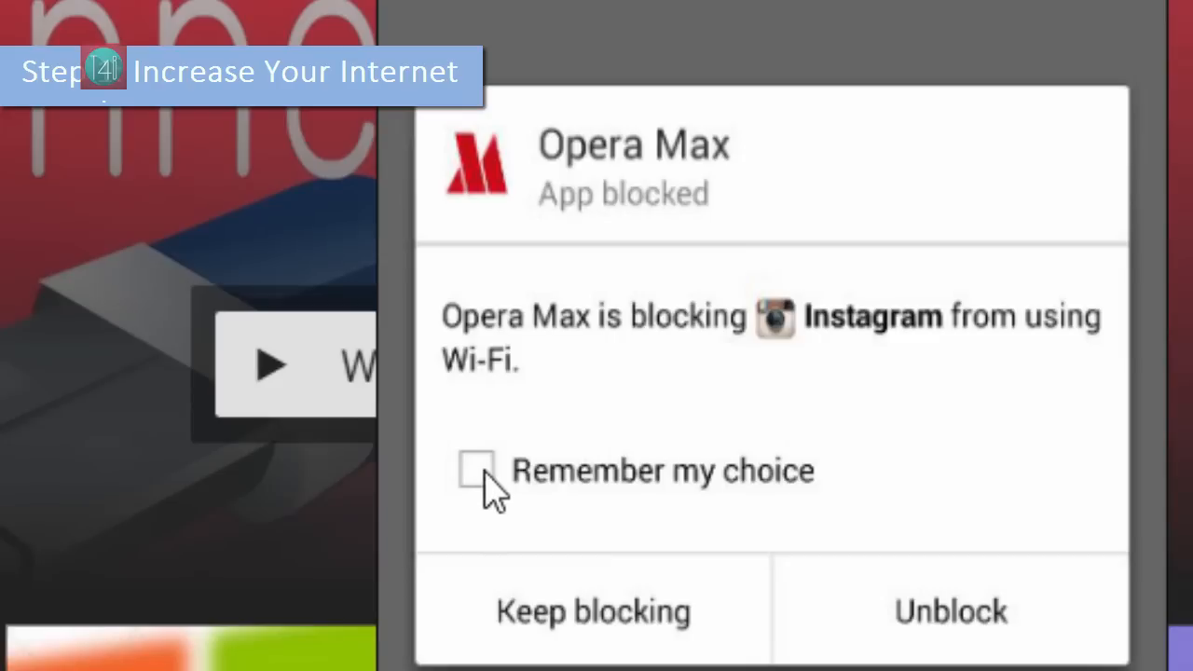
pyautogui.moveTo(518, 481)
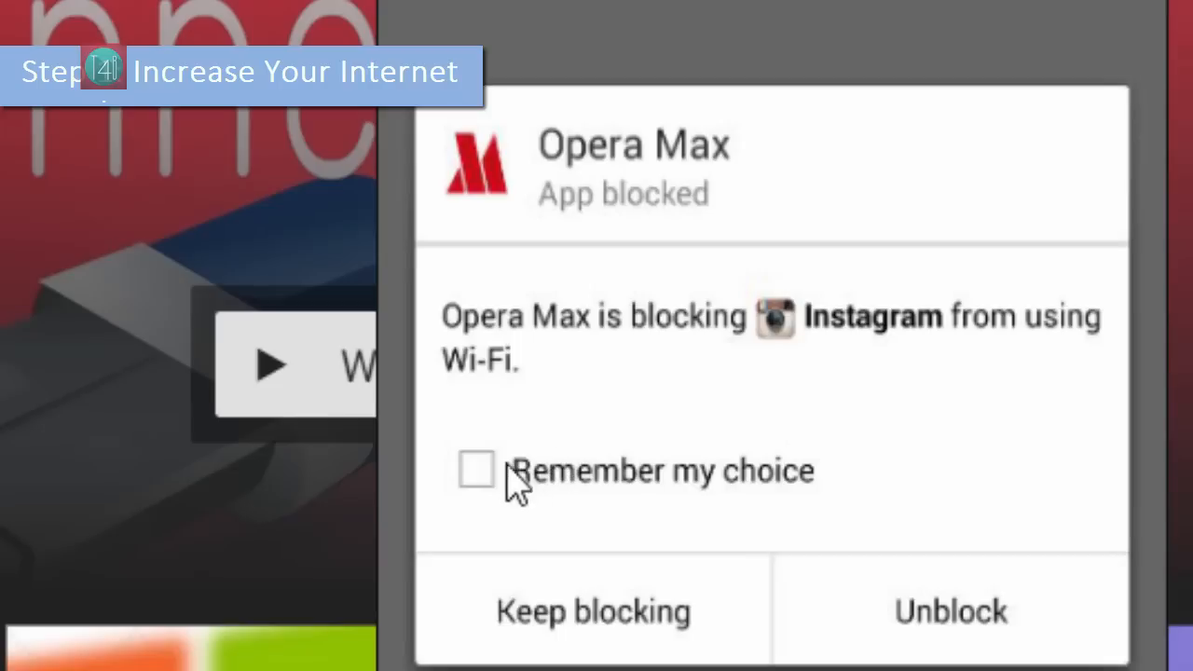
# Step: Unblock Instagram from Wi-Fi with Remember my choice ticked
pyautogui.click(477, 470)
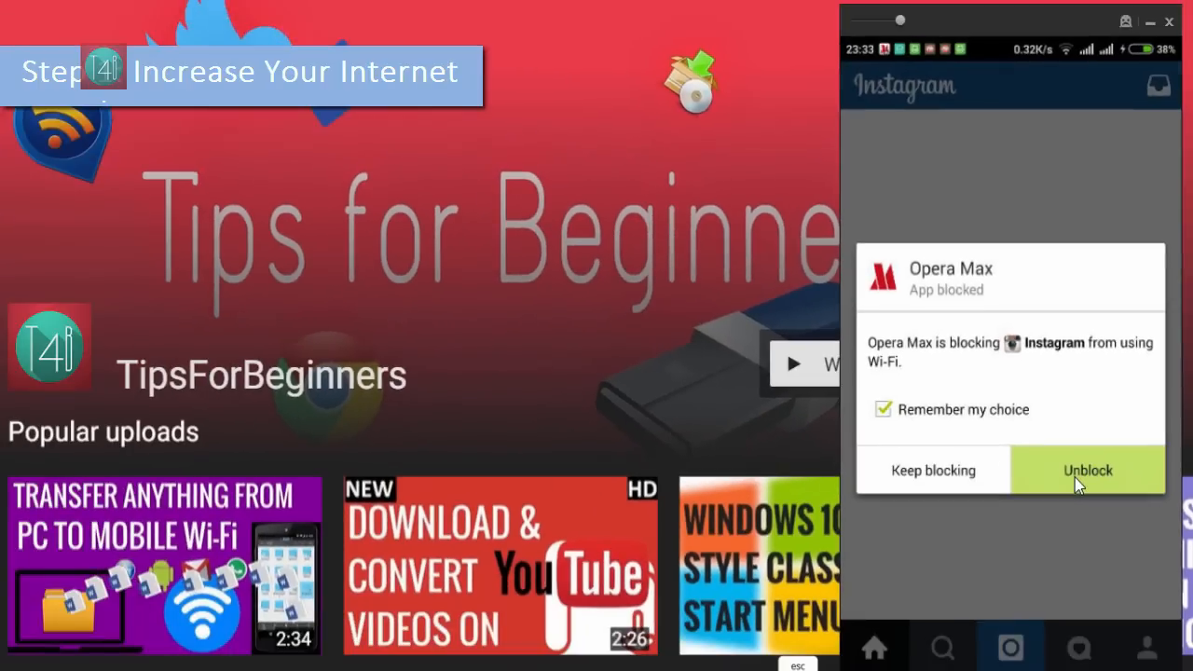
pyautogui.click(1087, 470)
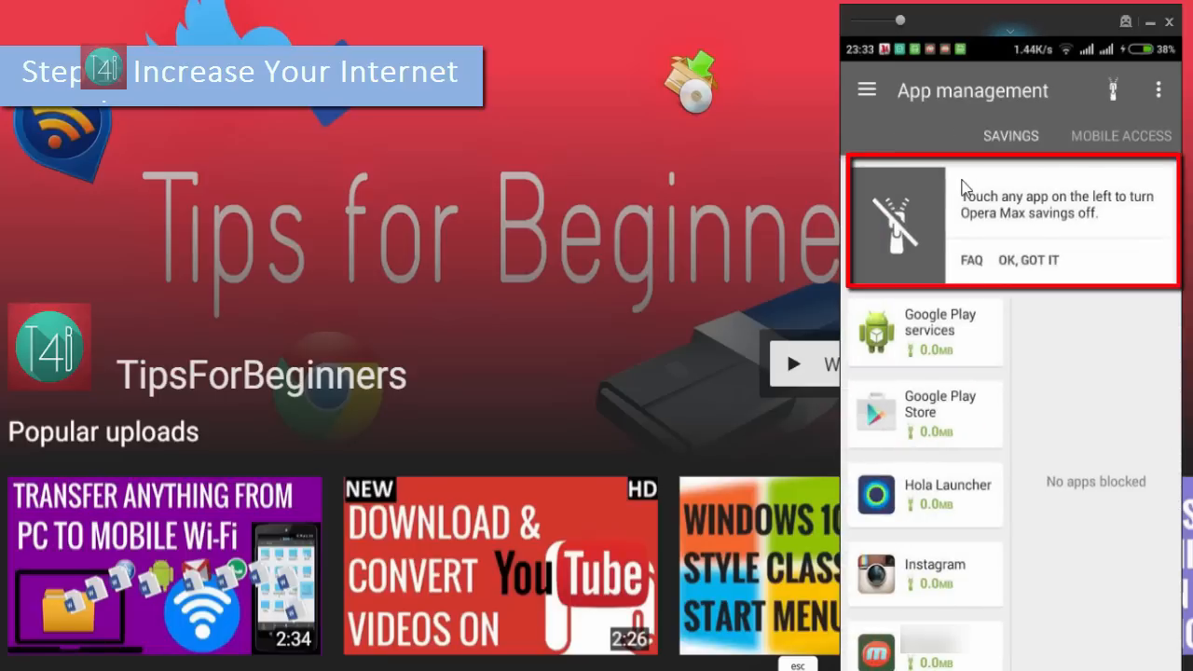
pyautogui.moveTo(1119, 208)
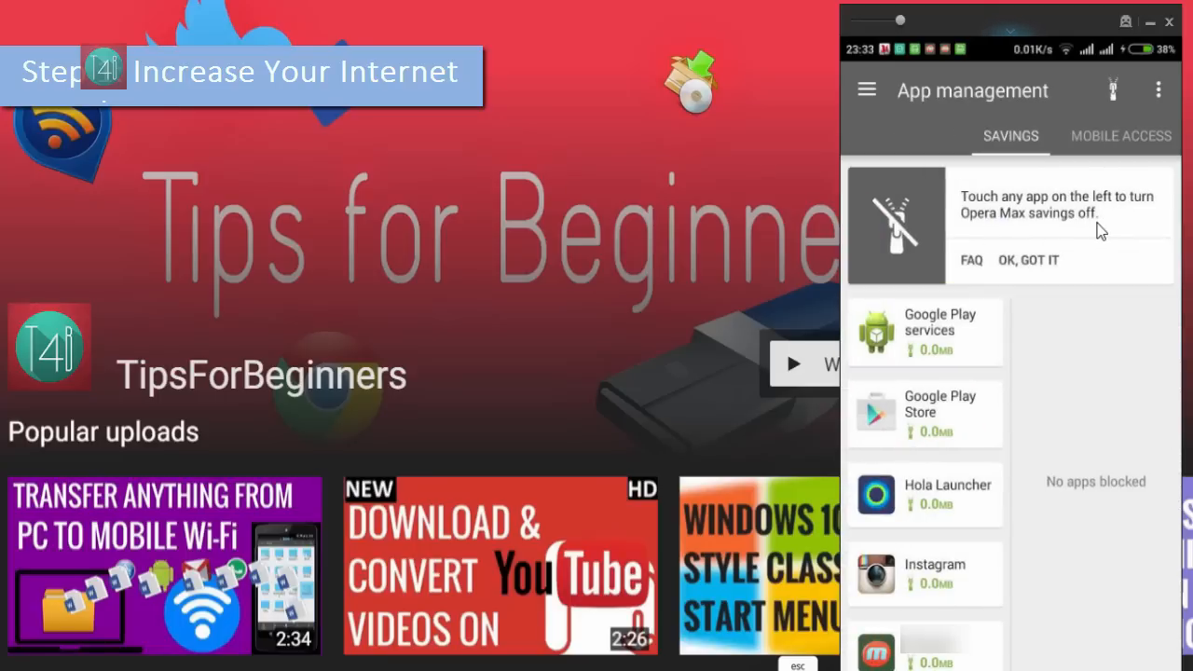
pyautogui.moveTo(978, 612)
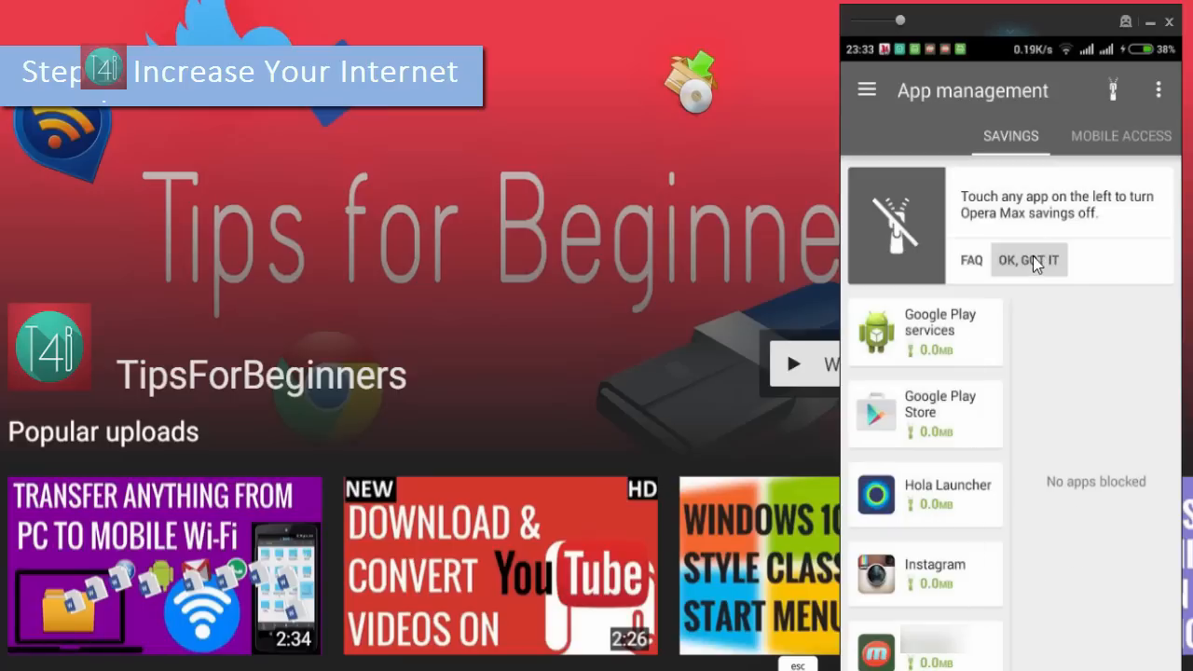
# Step: Dismiss the tip card about turning savings off for apps on the Savings list
pyautogui.click(1029, 261)
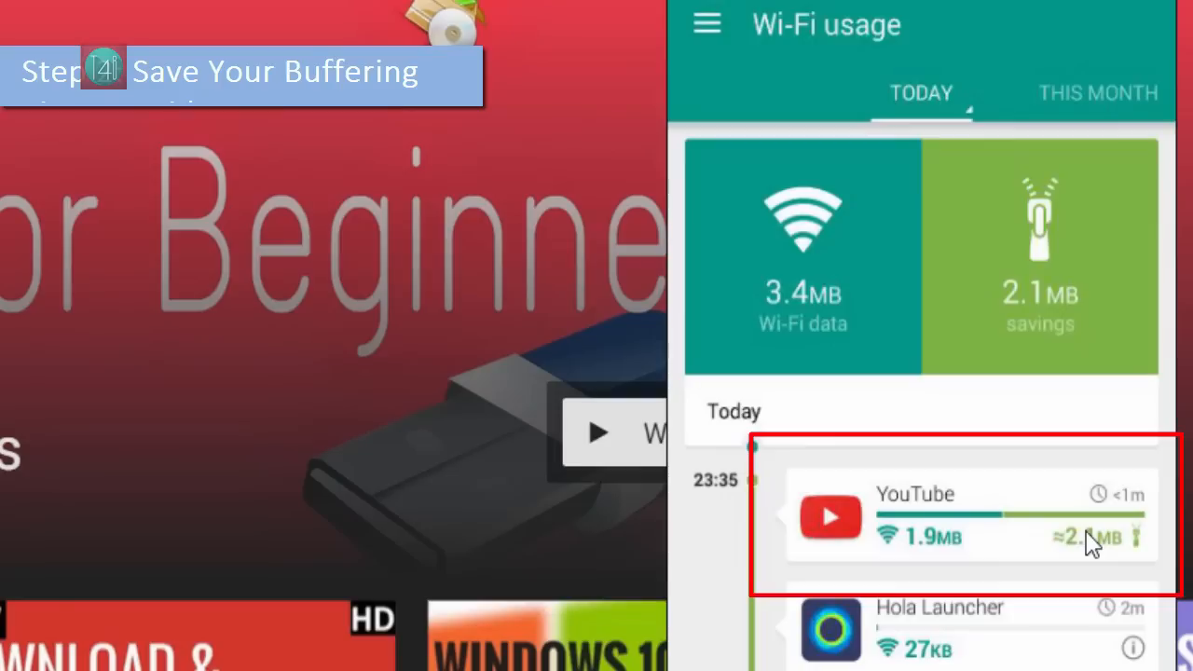
pyautogui.moveTo(904, 518)
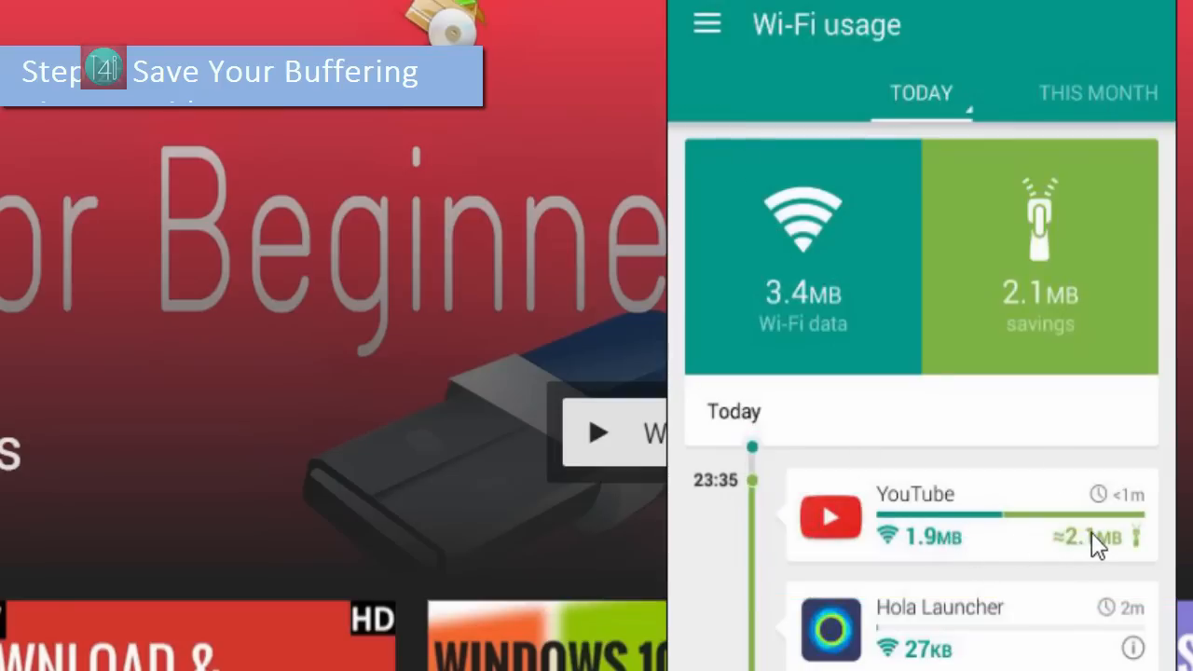
pyautogui.moveTo(885, 540)
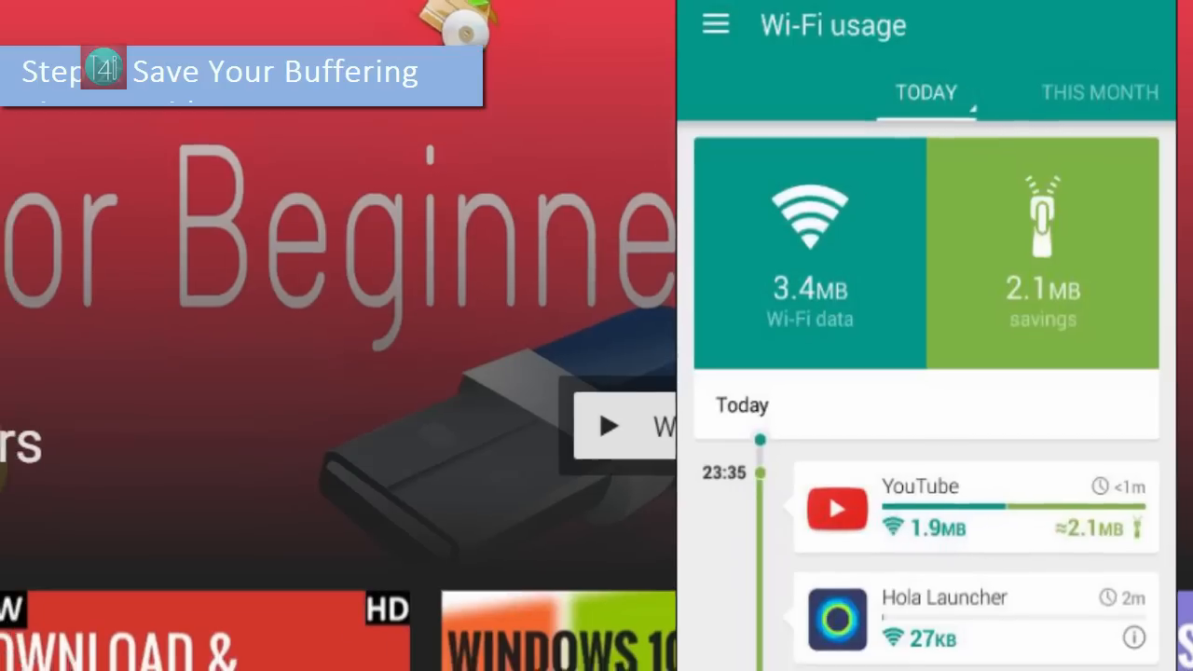
# Step: Open YouTube's usage details (1.9 MB data, 2.1 MB saved) and dismiss the HTTPS video bit rate tip
pyautogui.click(921, 507)
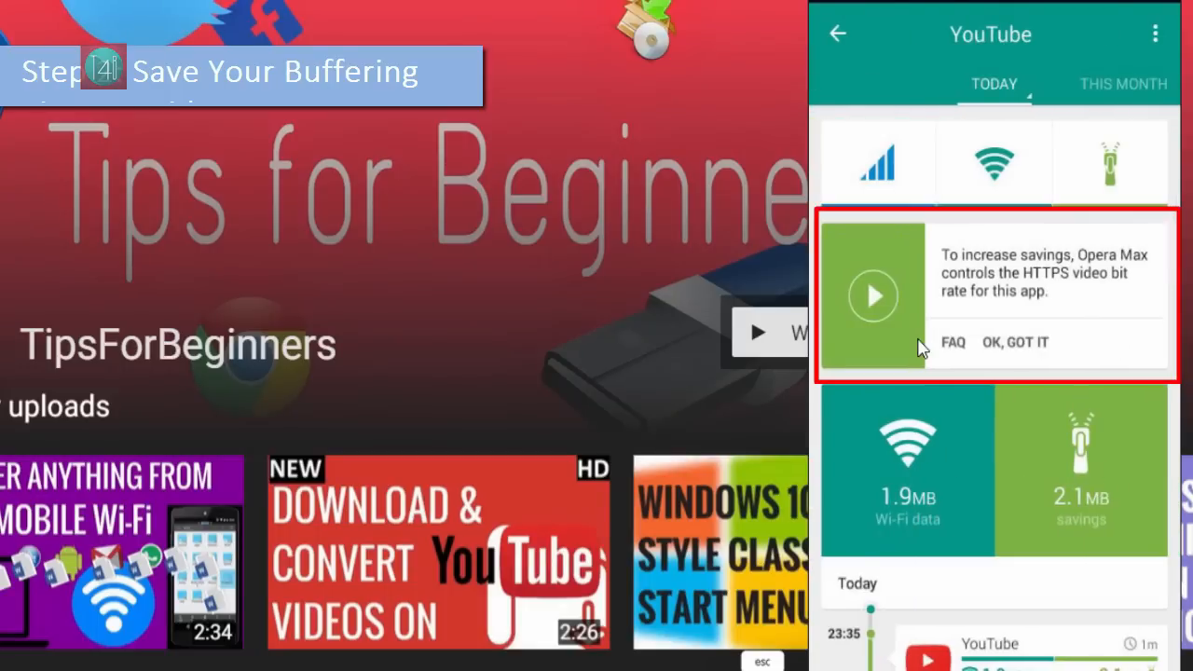
pyautogui.moveTo(1014, 280)
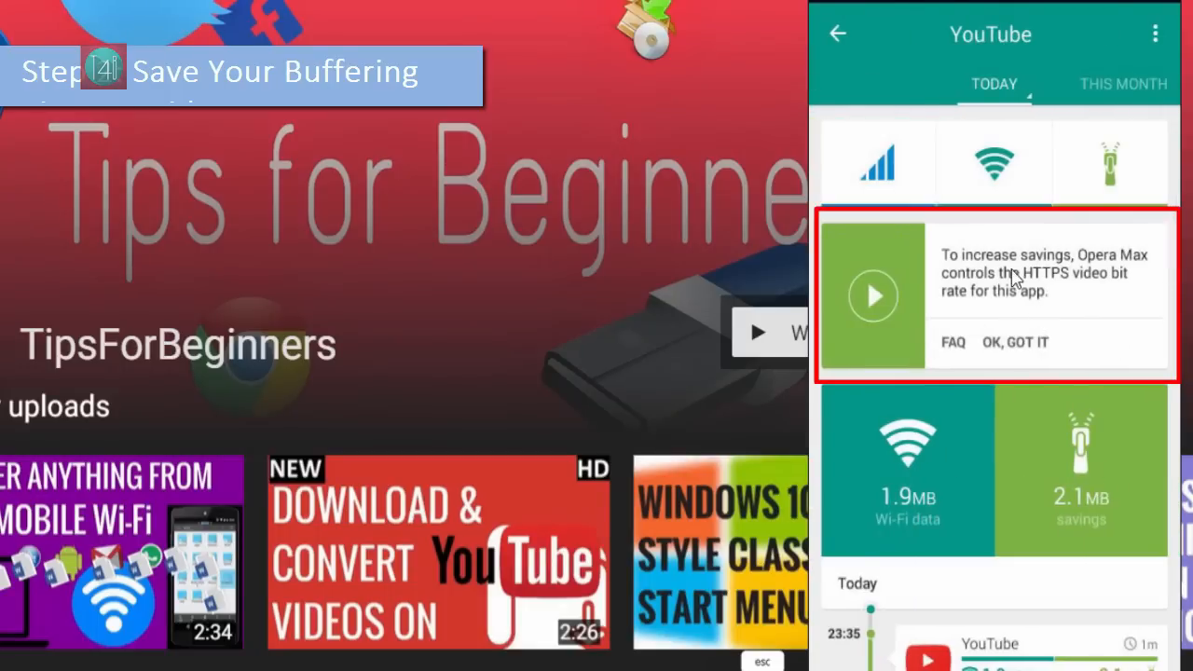
pyautogui.moveTo(1016, 321)
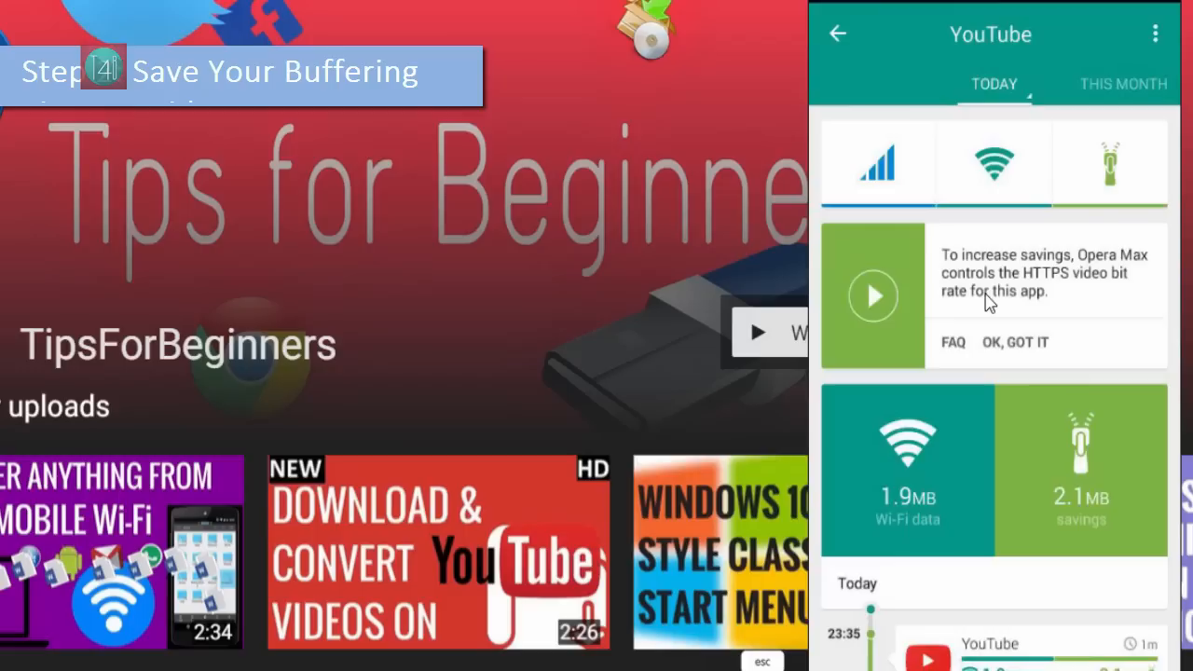
pyautogui.click(1014, 343)
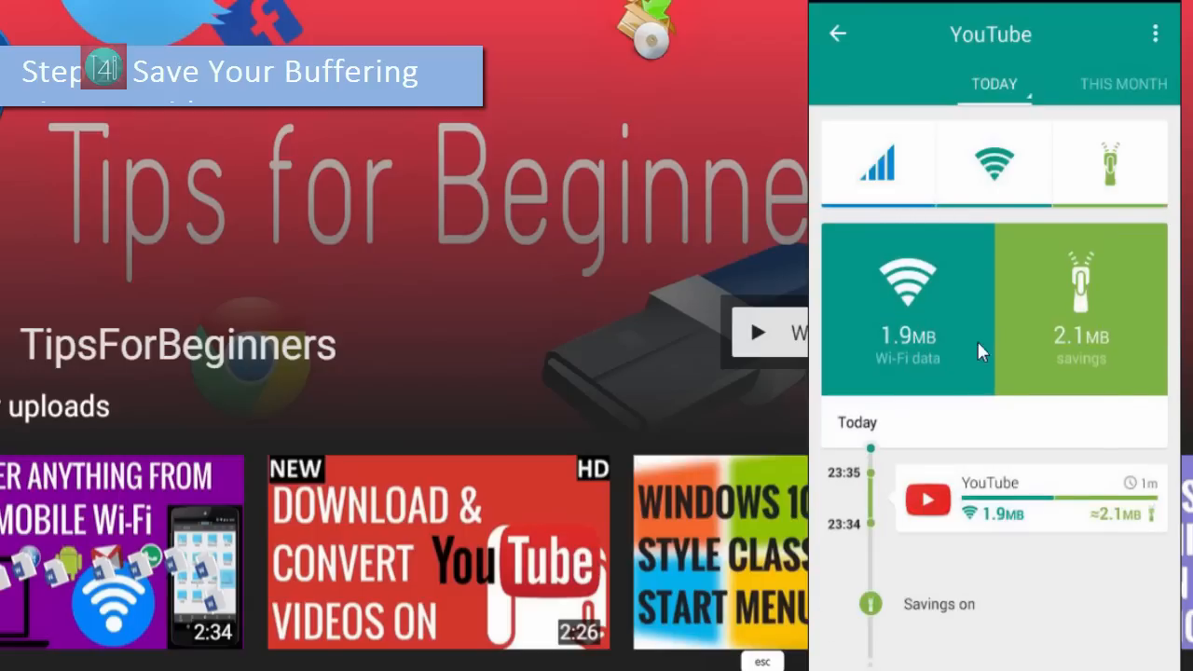
pyautogui.moveTo(979, 518)
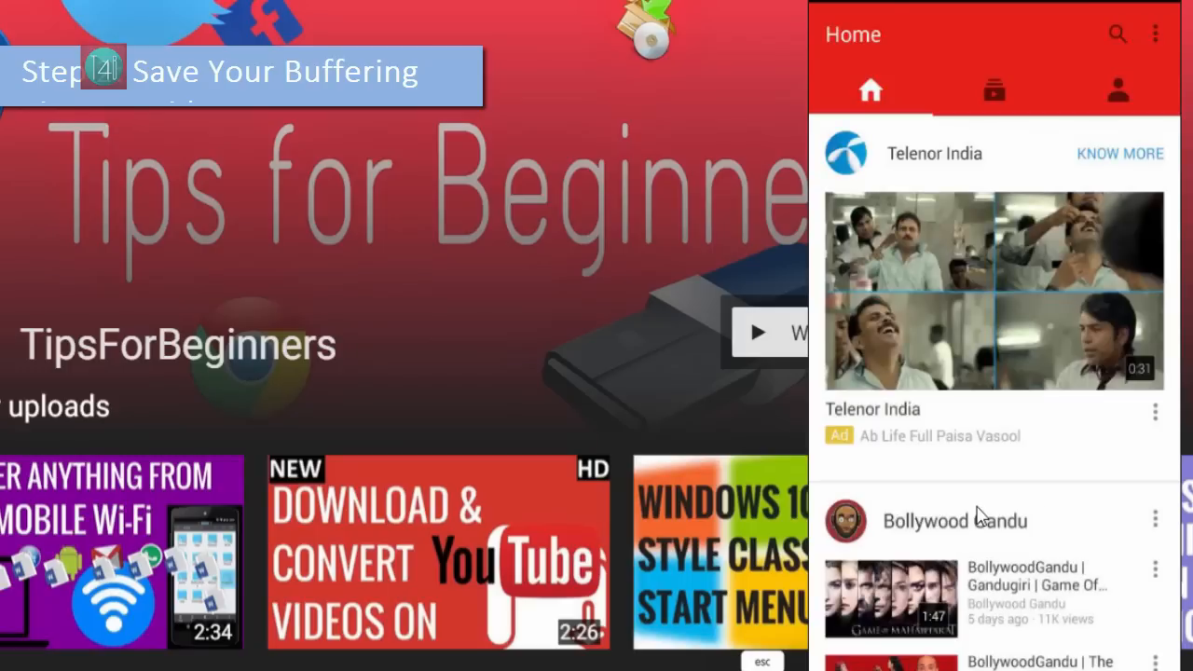
# Step: Play a video from YouTube's Home feed over Wi-Fi to add to the recorded savings
pyautogui.click(994, 291)
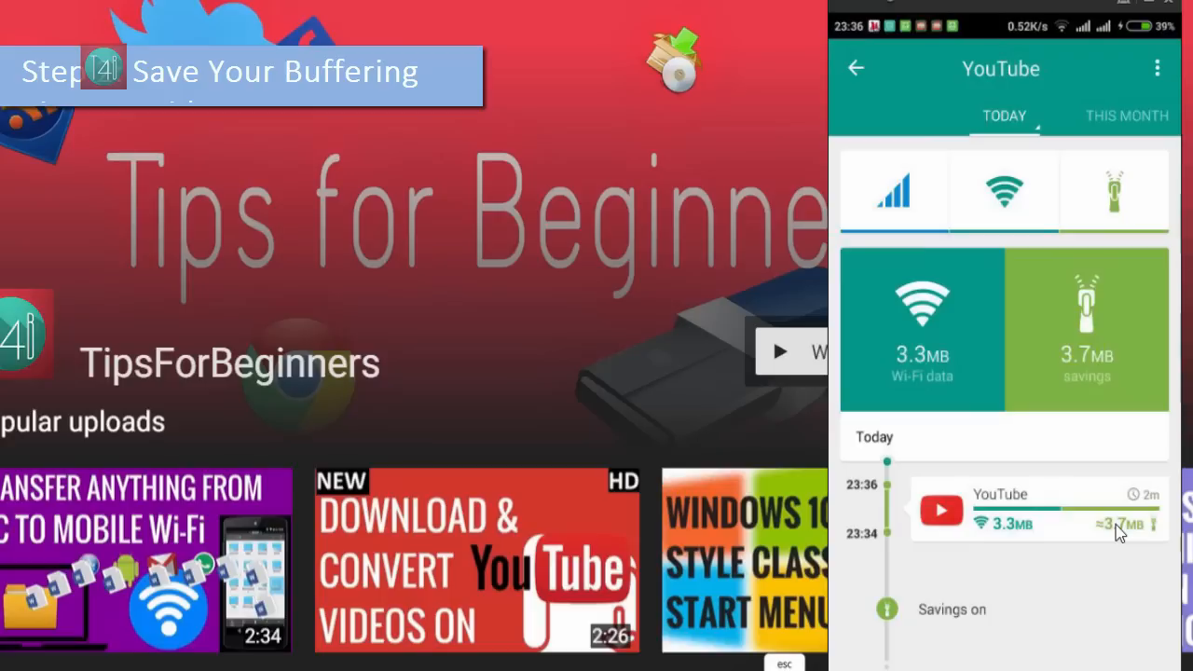
pyautogui.moveTo(1146, 504)
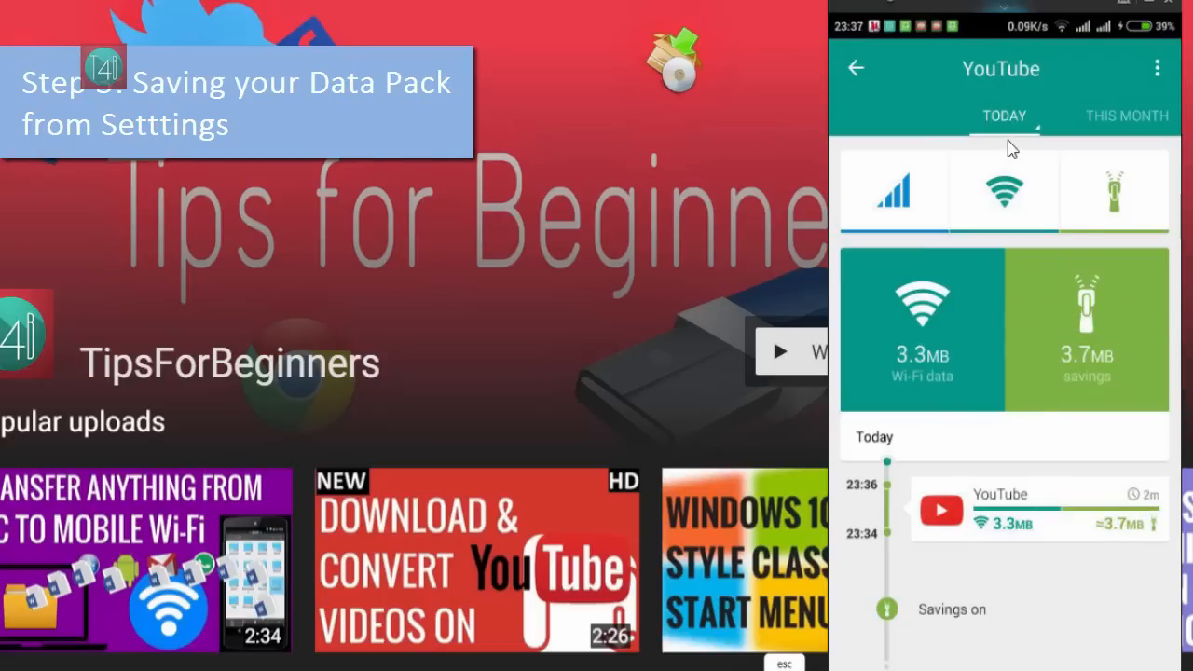
# Step: Block YouTube from mobile data, return to the Wi-Fi usage overview and bring up the navigation menu
pyautogui.click(1003, 190)
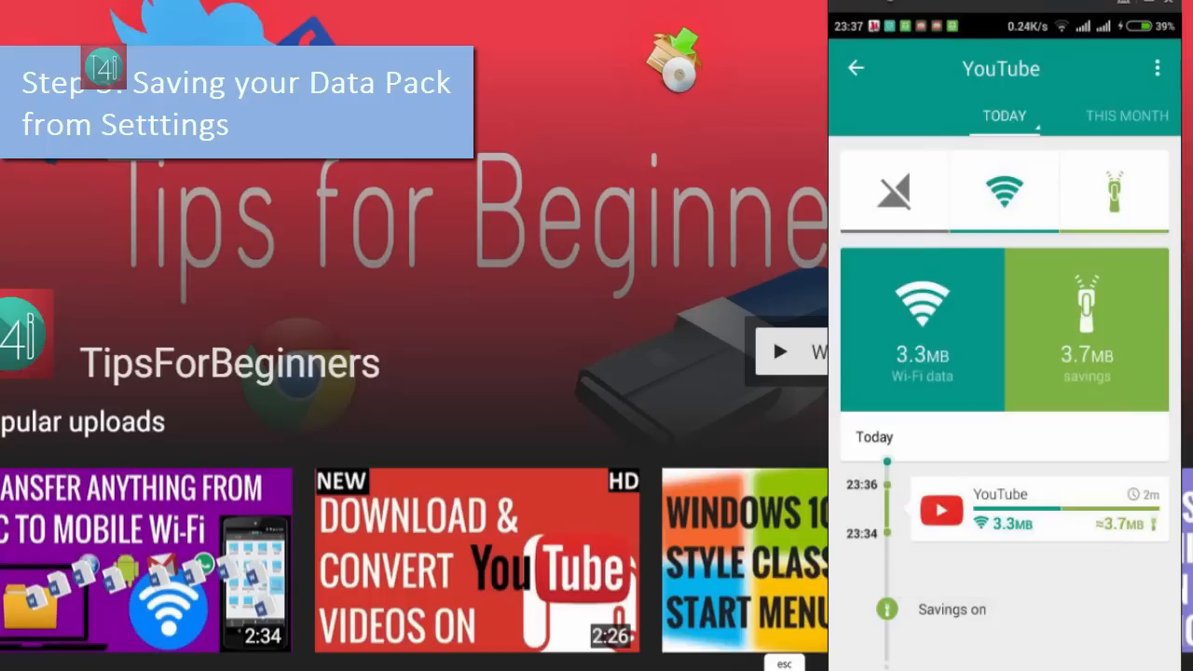
pyautogui.click(856, 67)
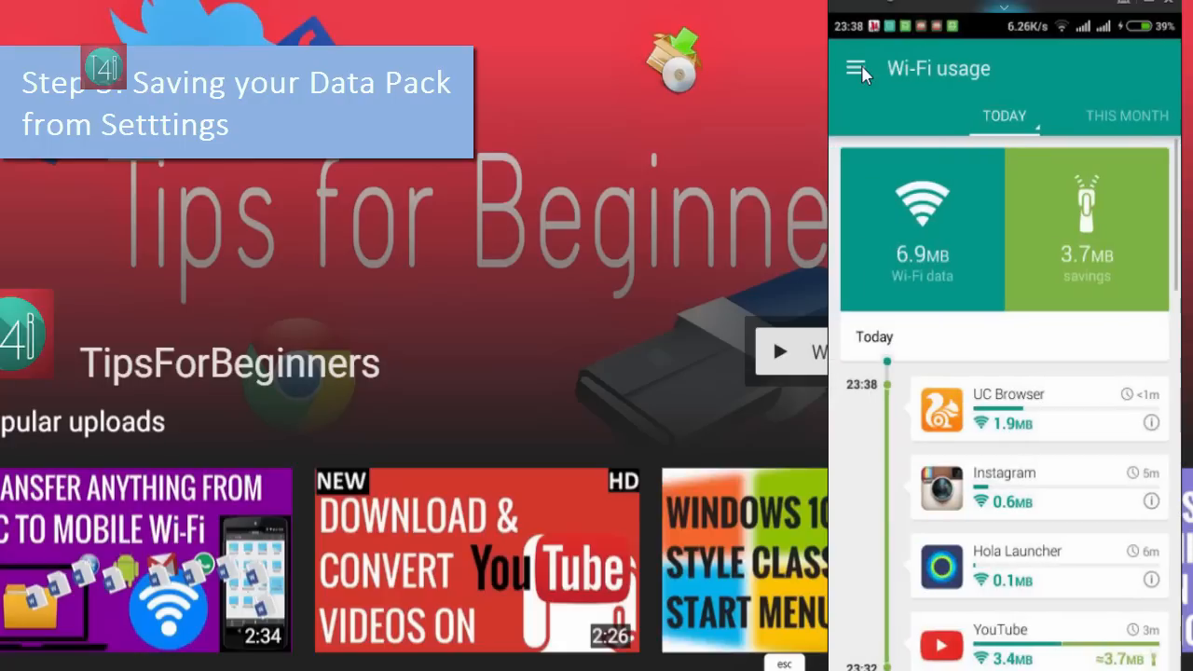
pyautogui.click(856, 67)
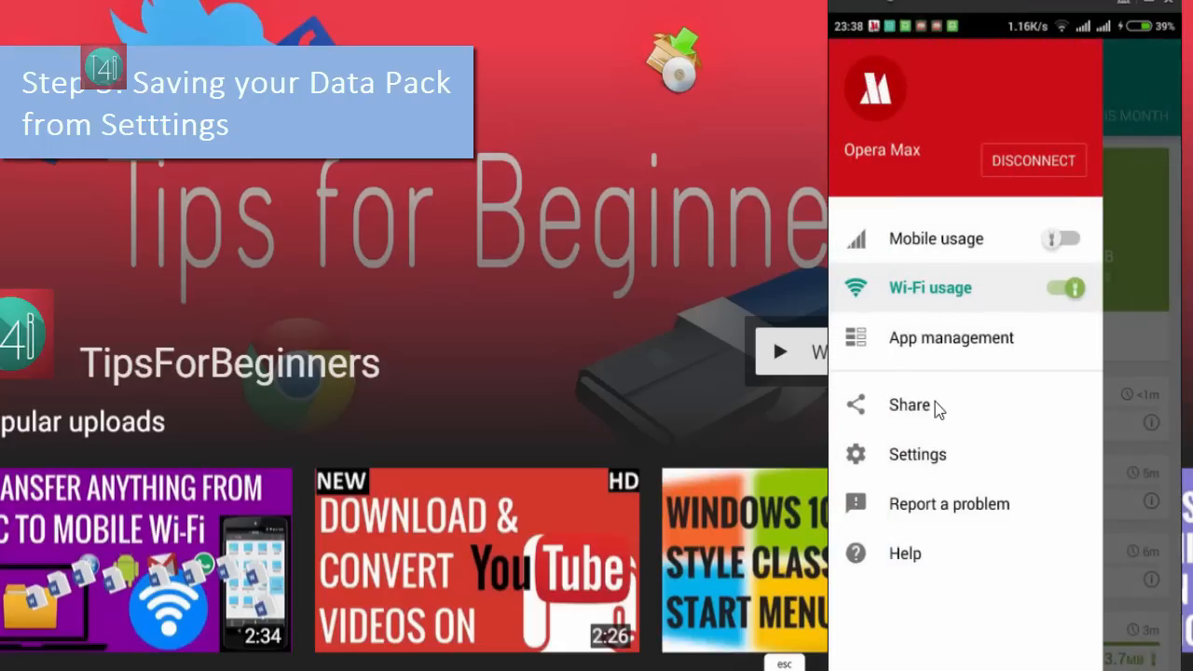
# Step: Review Settings: Status notification, then Image and Video savings set to High for mobile and Wi-Fi
pyautogui.click(918, 454)
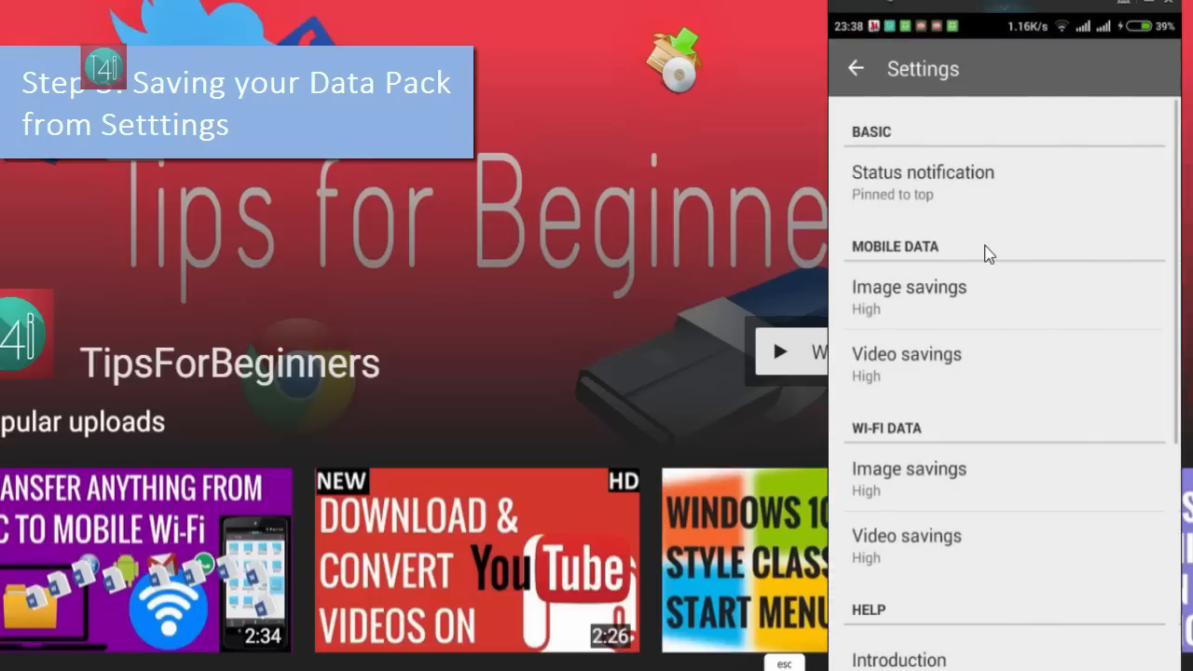
pyautogui.moveTo(910, 190)
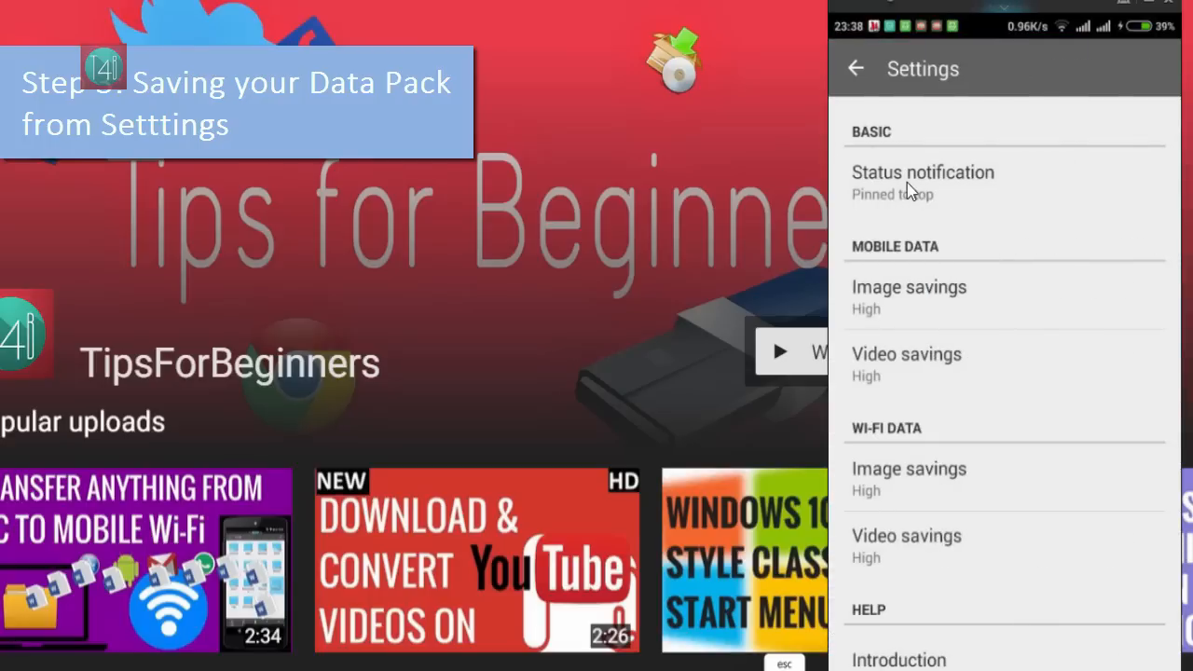
pyautogui.click(923, 183)
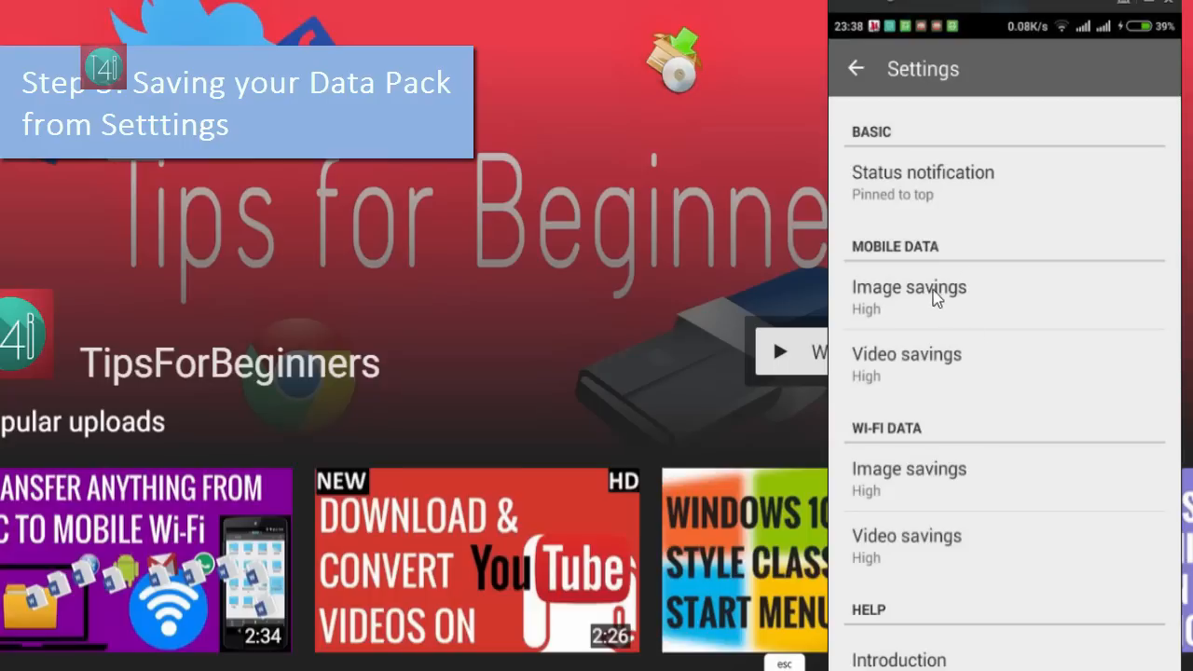
pyautogui.moveTo(904, 492)
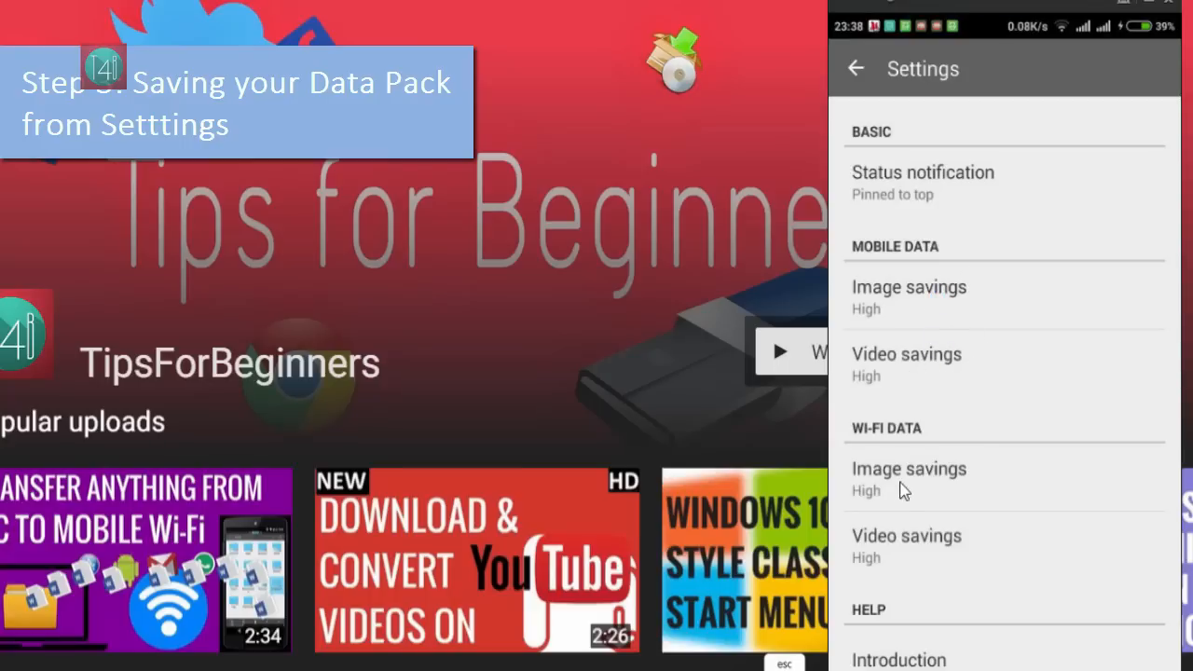
pyautogui.moveTo(937, 578)
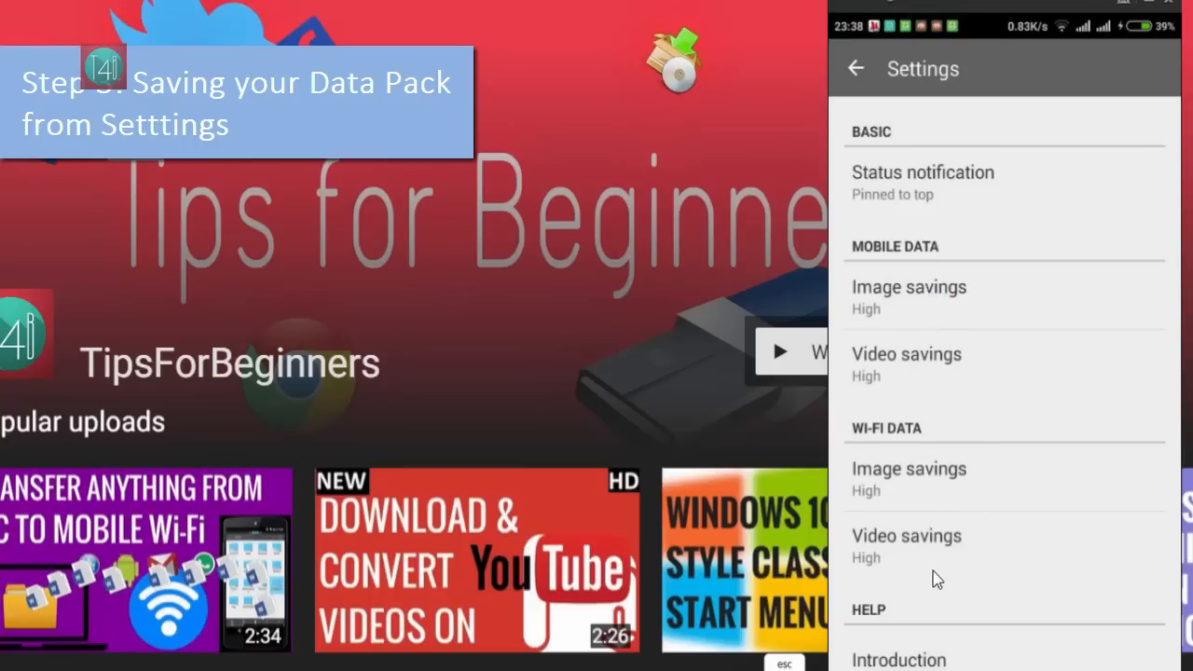
pyautogui.scroll(-3)
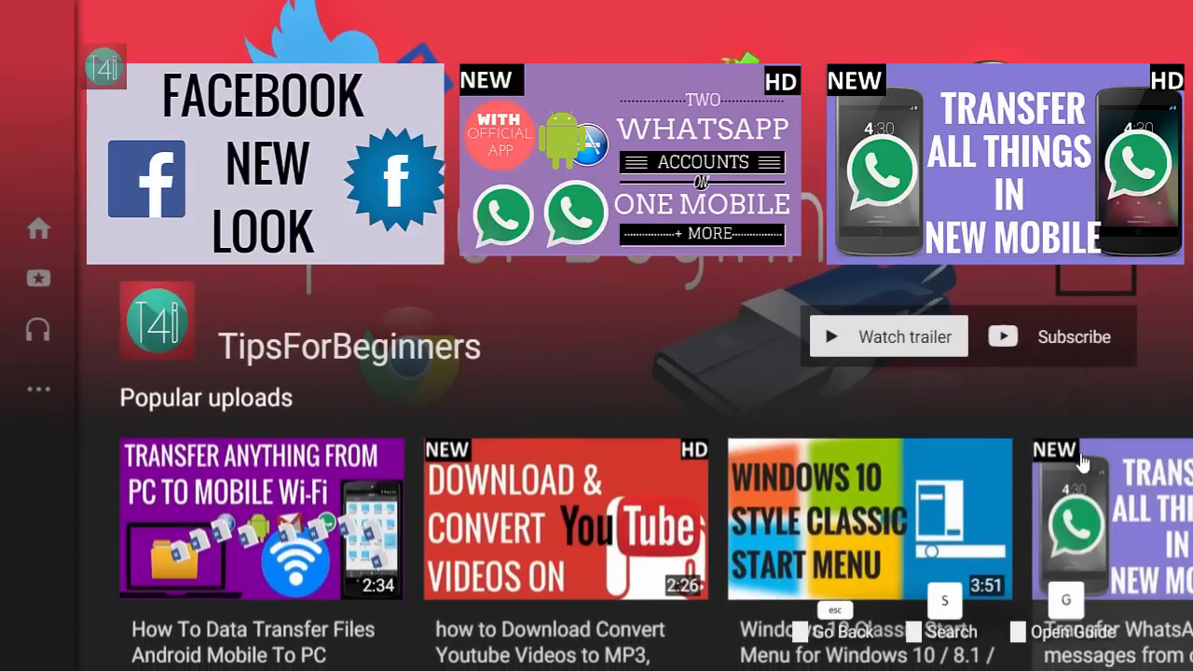
pyautogui.moveTo(873, 563)
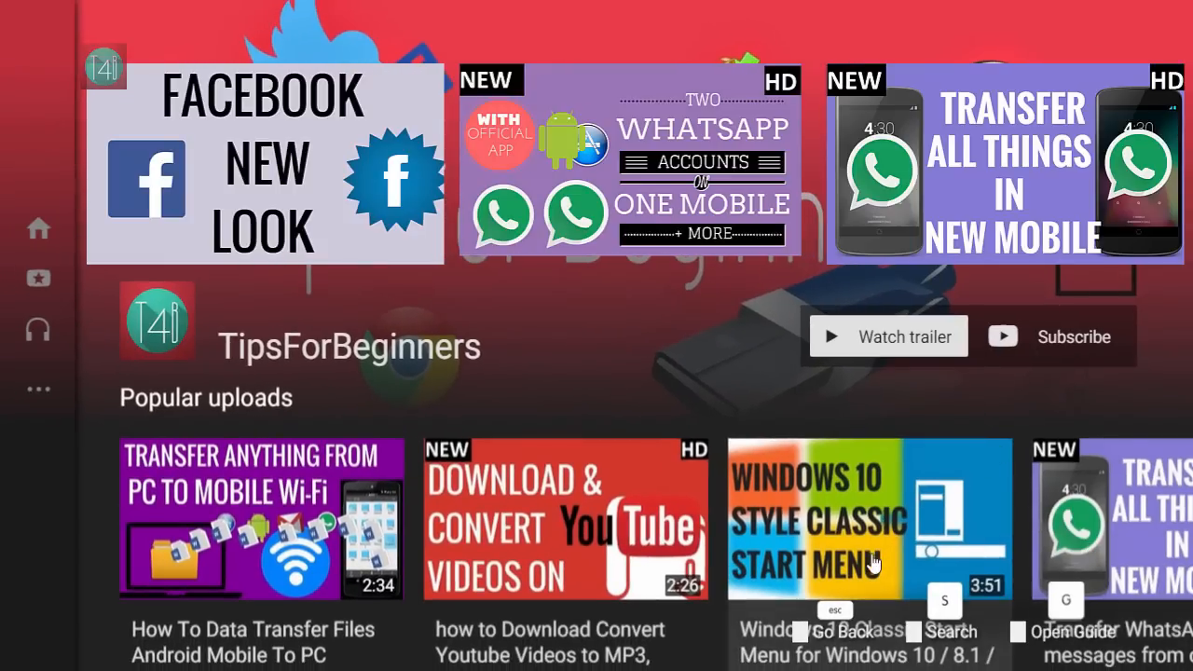
pyautogui.moveTo(588, 597)
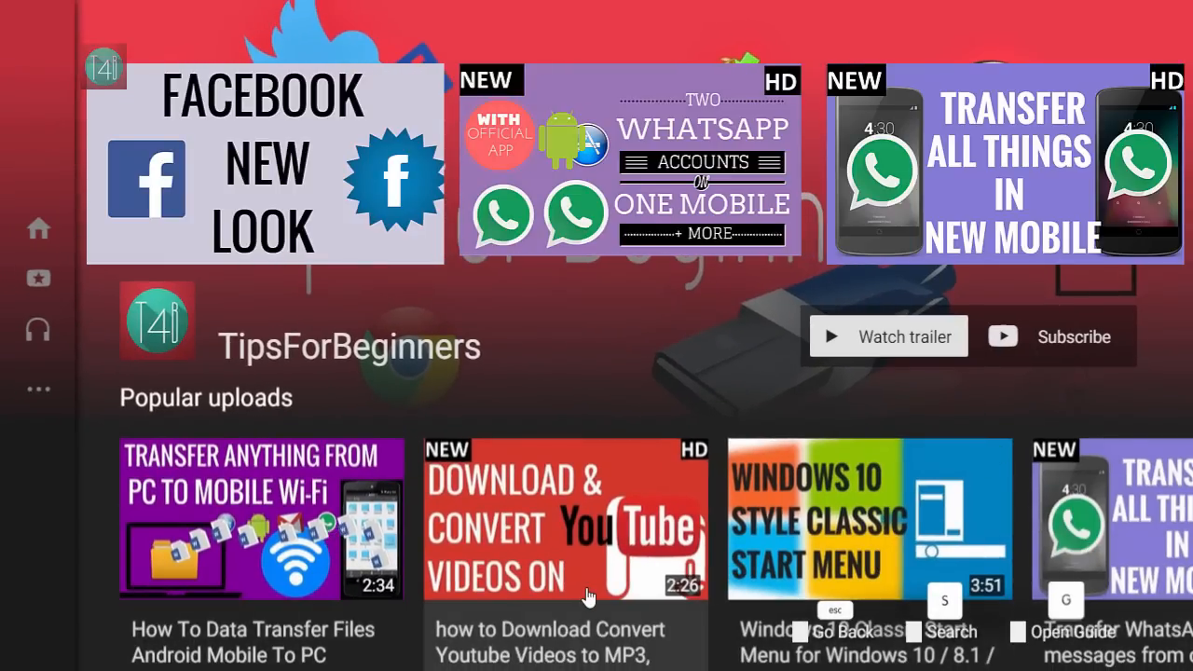